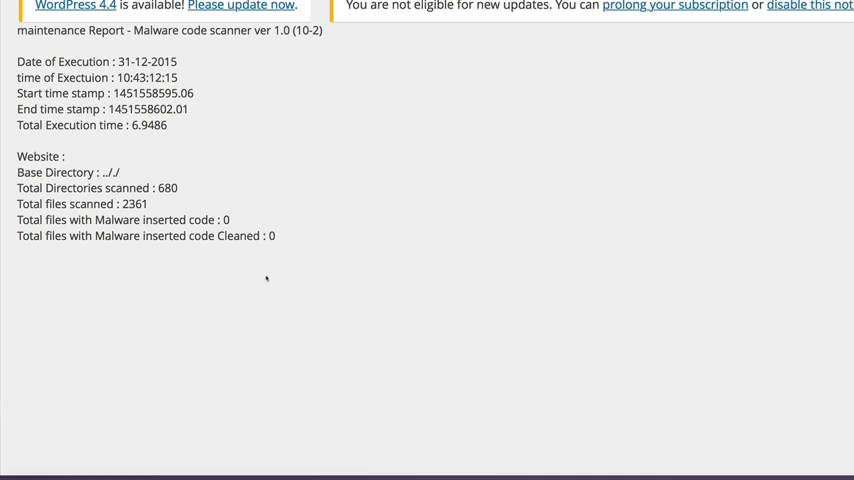
mouse_move(266, 278)
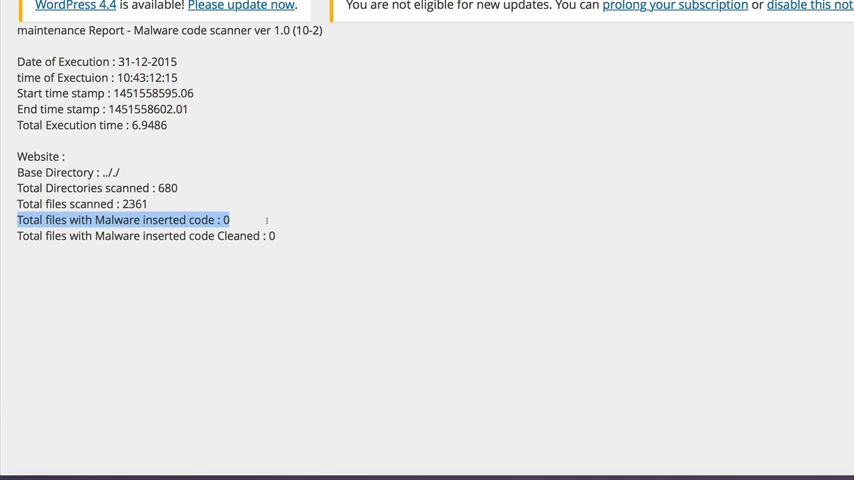
- Enable the table prefix change and admin rename options and submit the Restrict Login settings
scroll("down", 3)
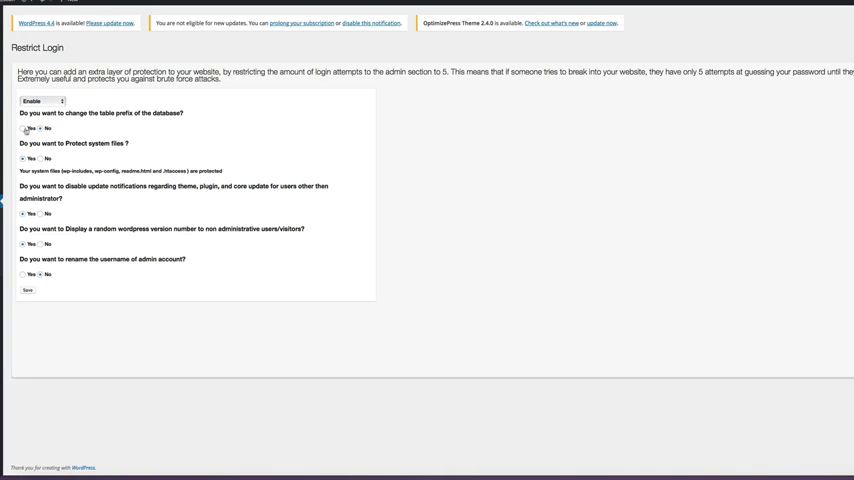
left_click(24, 132)
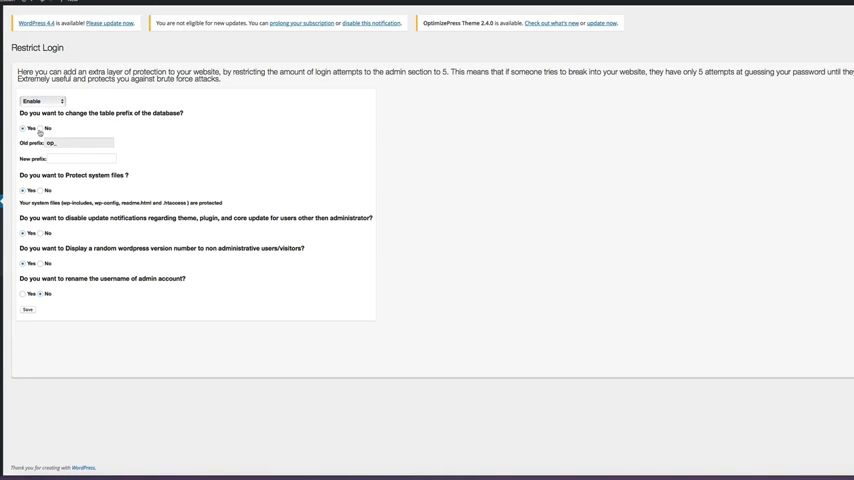
left_click(40, 132)
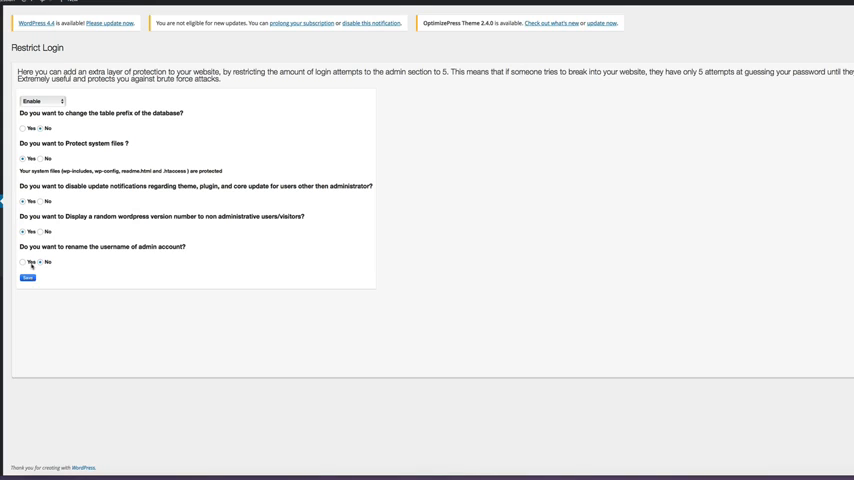
left_click(28, 276)
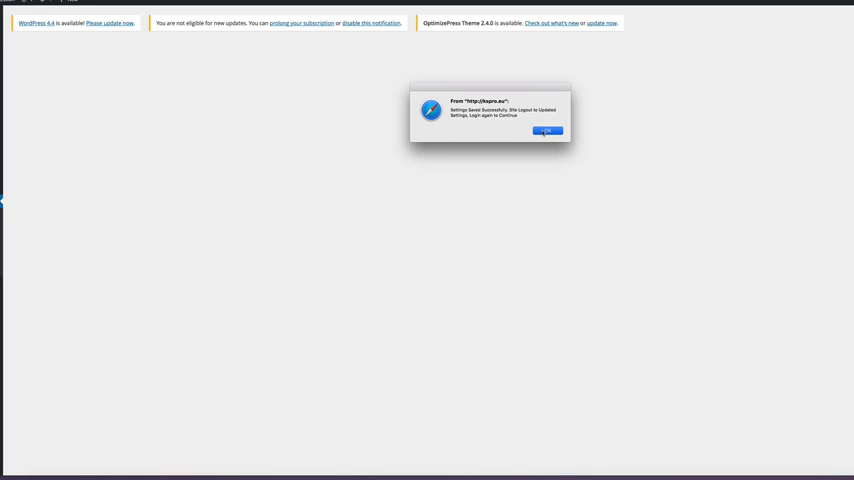
left_click(548, 132)
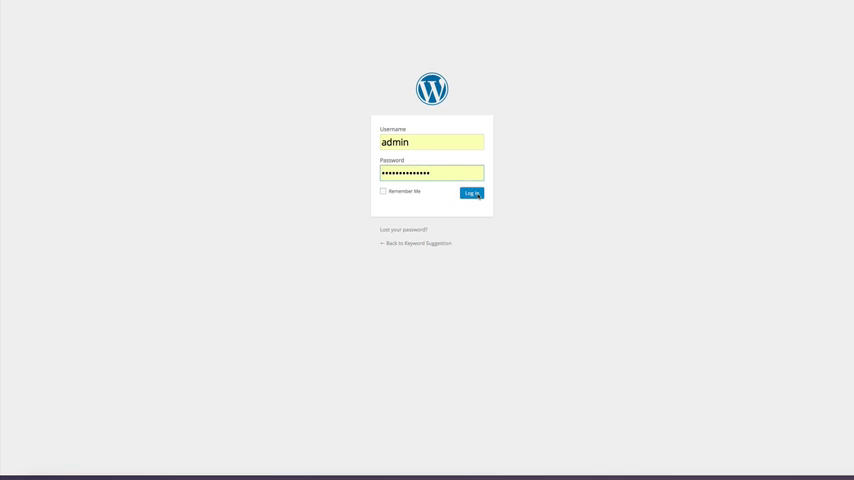
- Log in as admin and run a Complete Backup of the site until it finishes
left_click(472, 192)
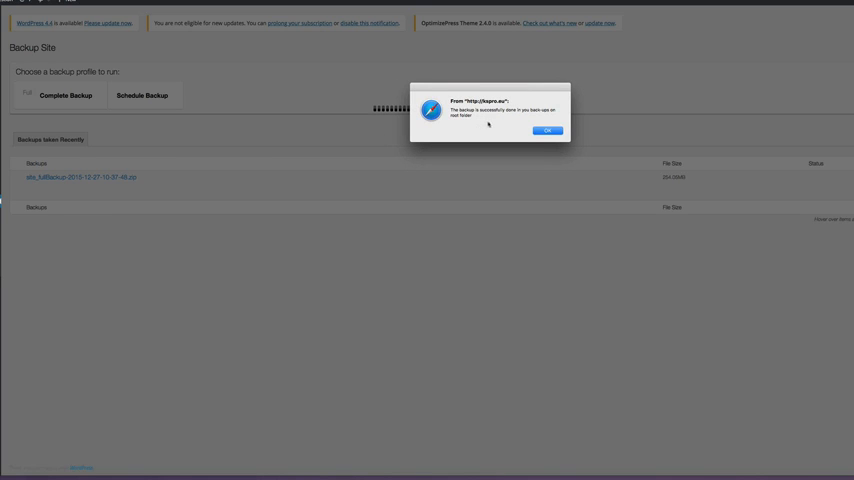
left_click(548, 130)
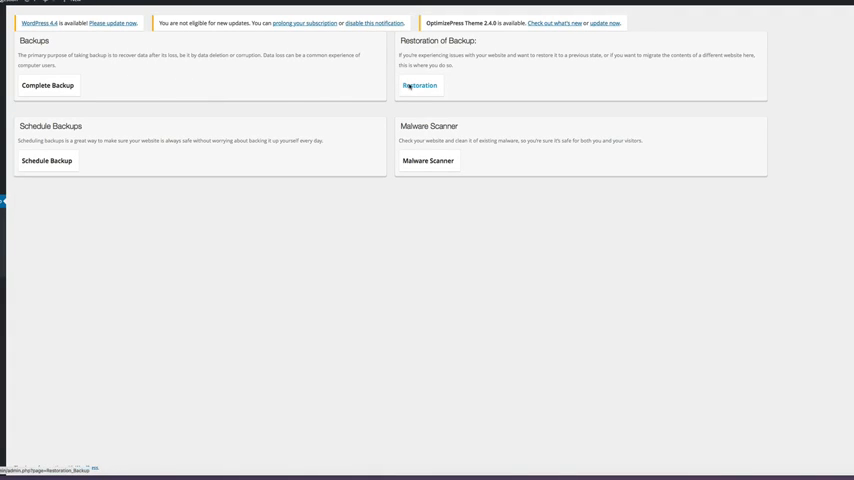
- On the Restoration page, select backup 1 of the two stored backups for restoring
left_click(418, 86)
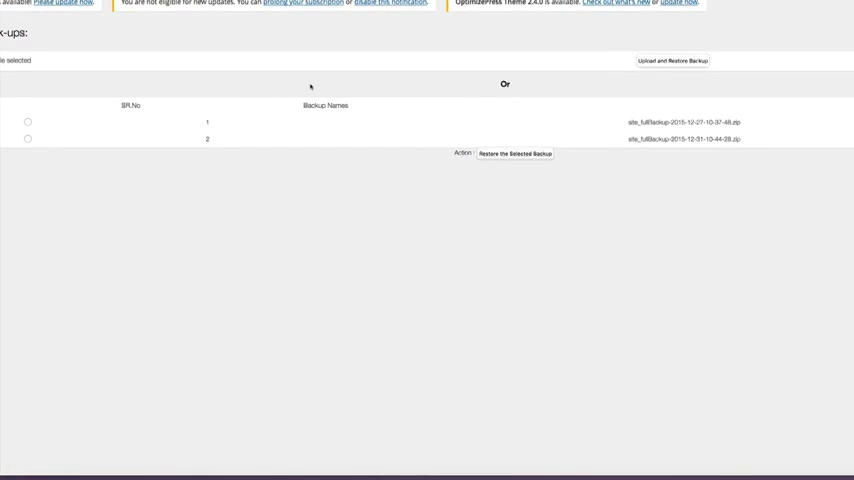
left_click(58, 120)
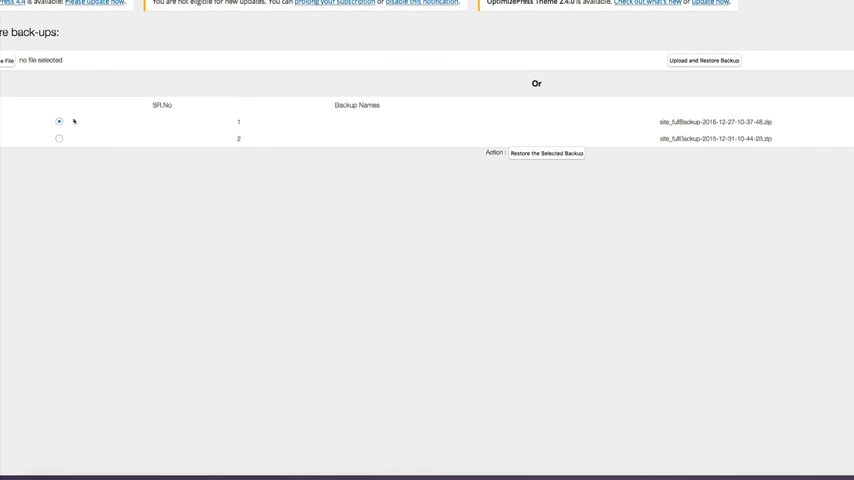
mouse_move(548, 152)
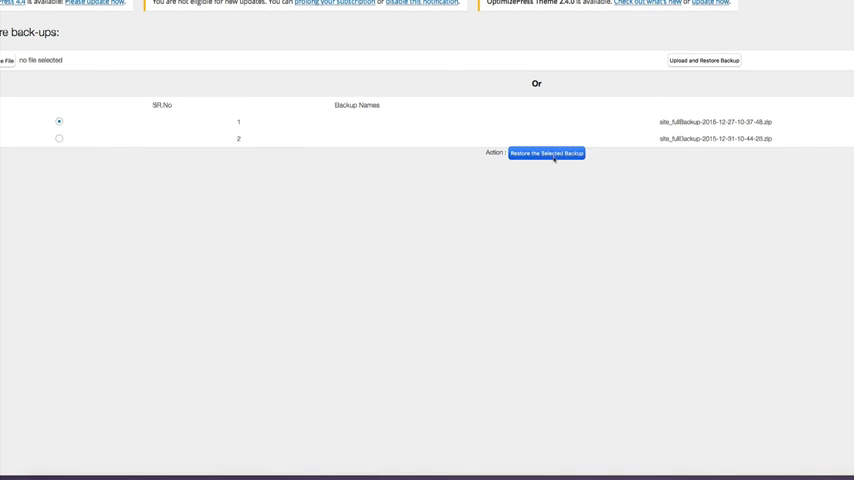